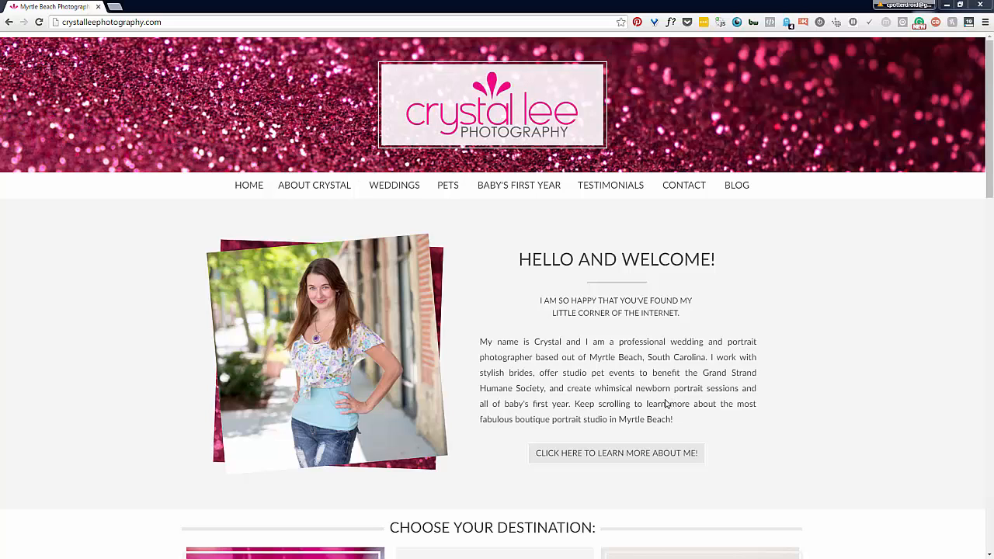
mouse_move(659, 417)
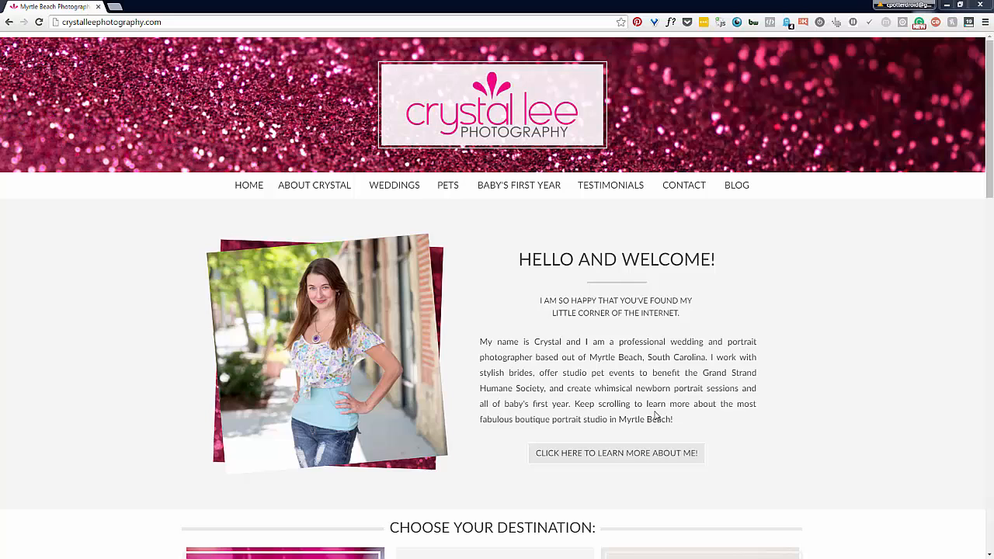
mouse_move(602, 394)
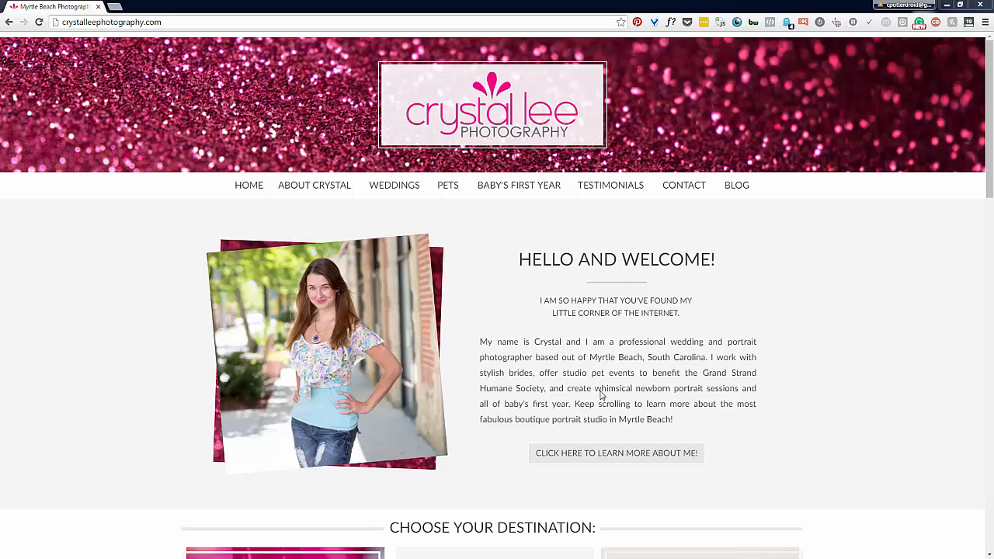
mouse_move(634, 373)
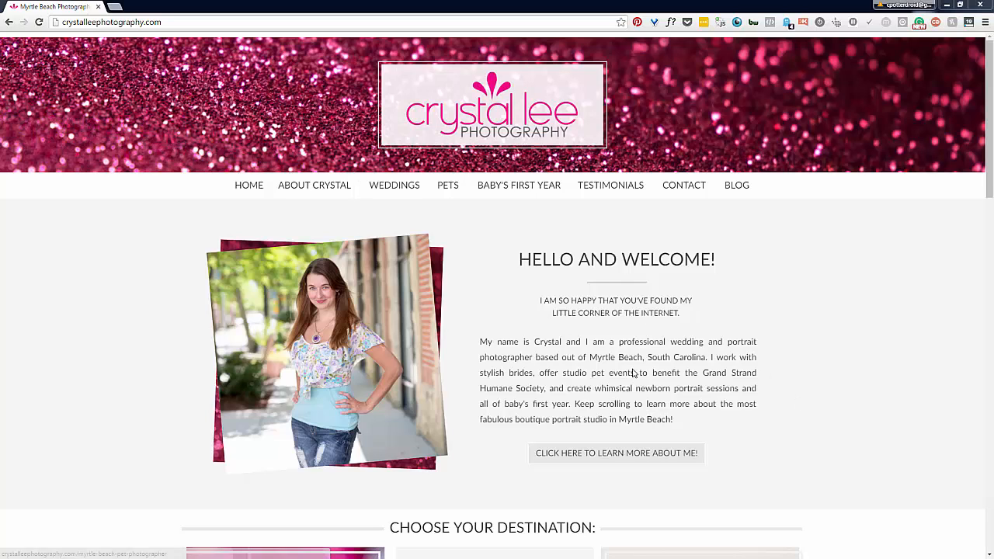
mouse_move(581, 386)
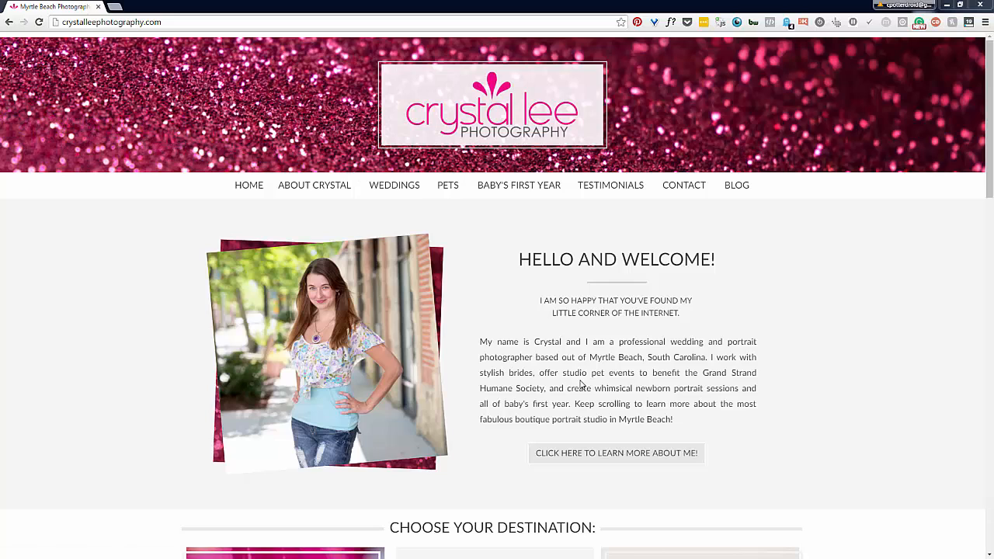
mouse_move(566, 345)
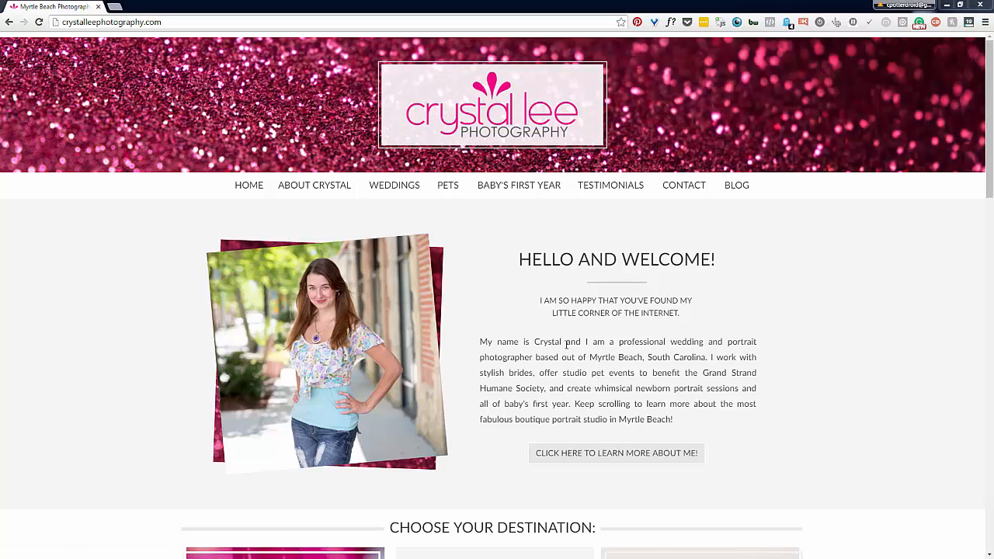
mouse_move(811, 363)
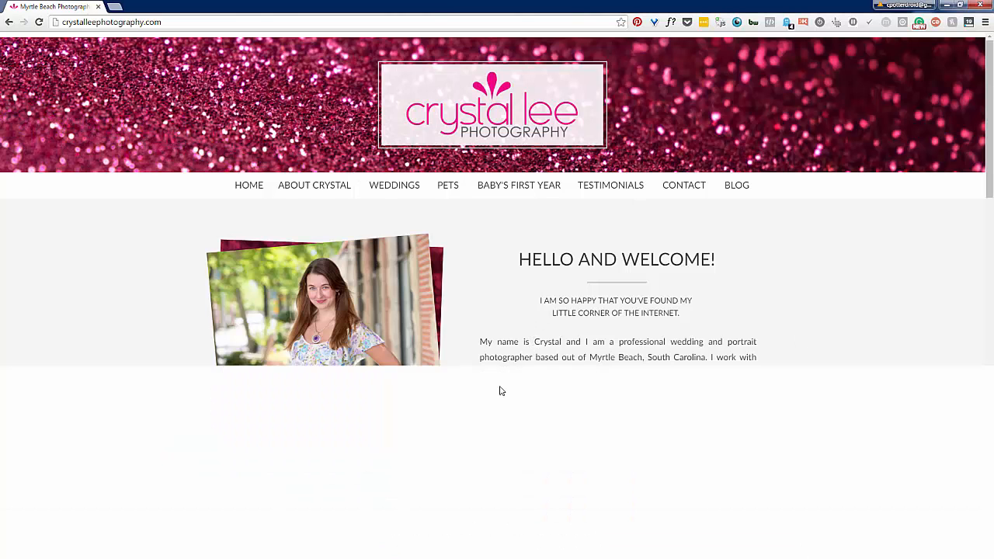
- Bring up DevTools (F12) to inspect the welcome text's paragraph and its style rules
key("F12")
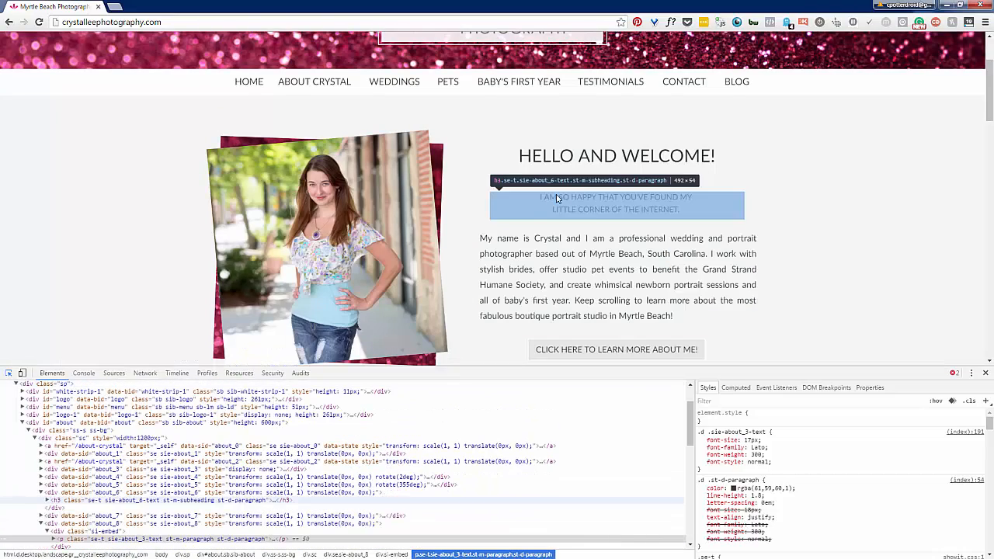
mouse_move(295, 177)
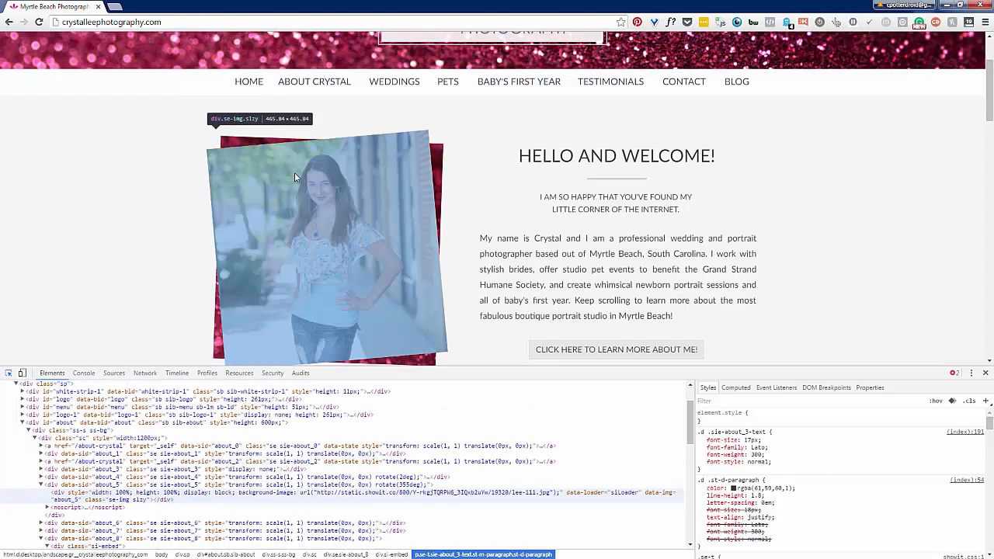
mouse_move(376, 174)
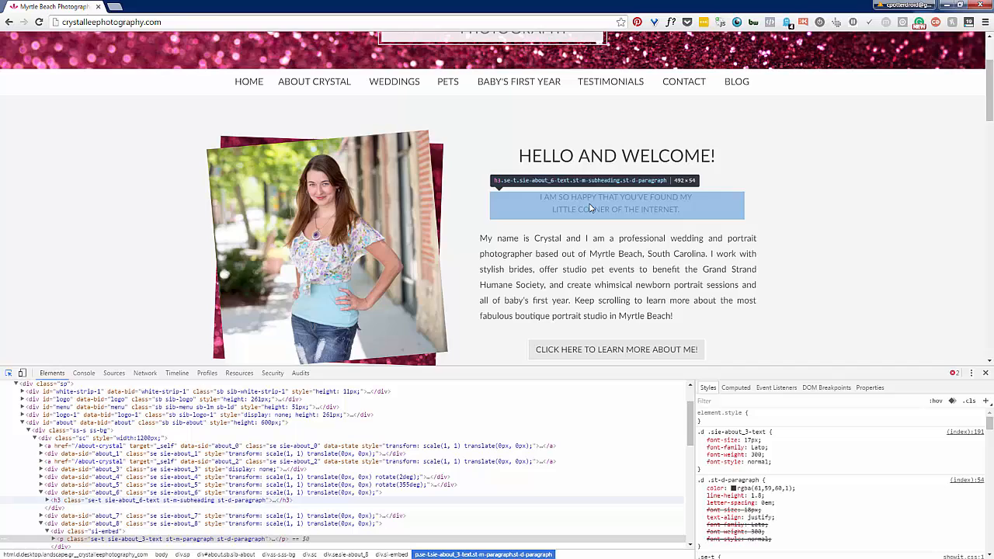
mouse_move(303, 252)
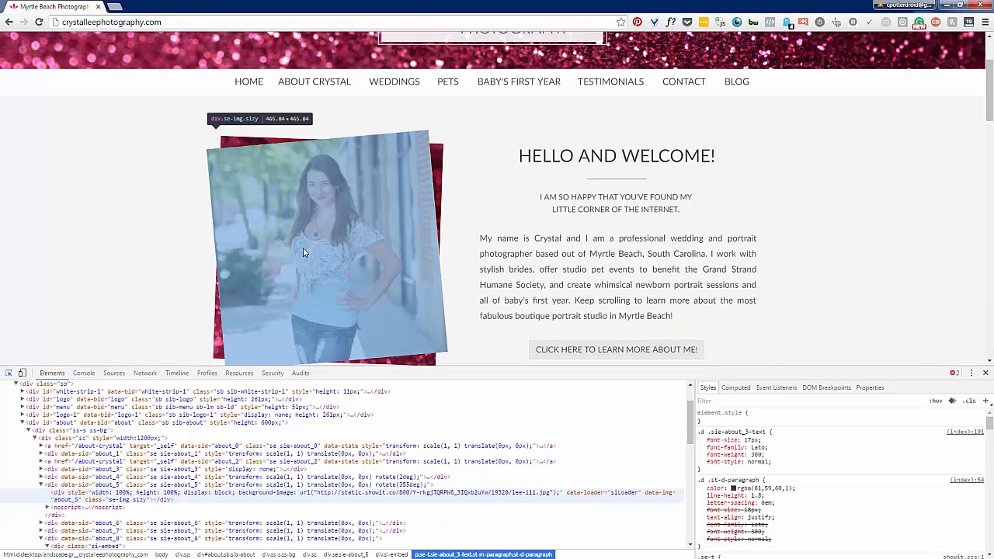
mouse_move(253, 164)
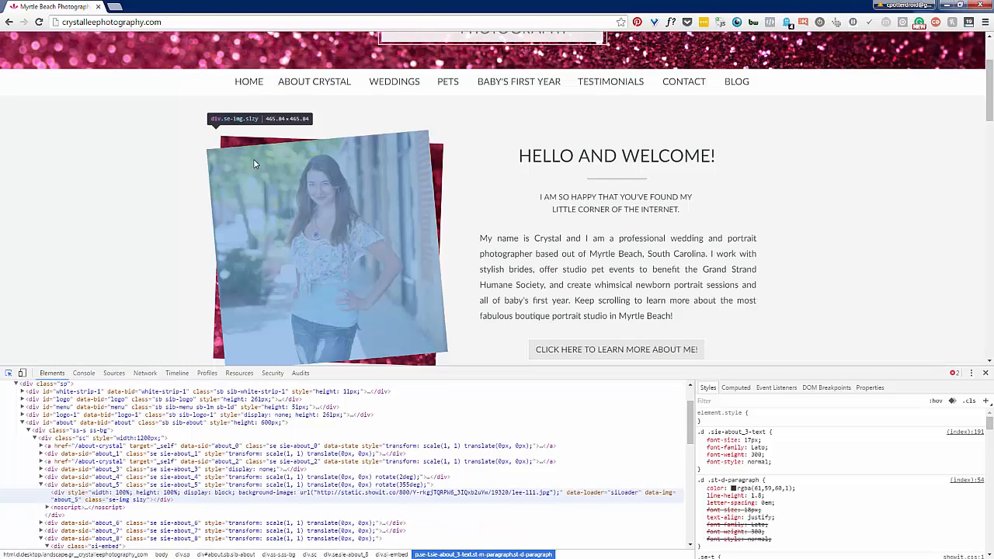
mouse_move(615, 202)
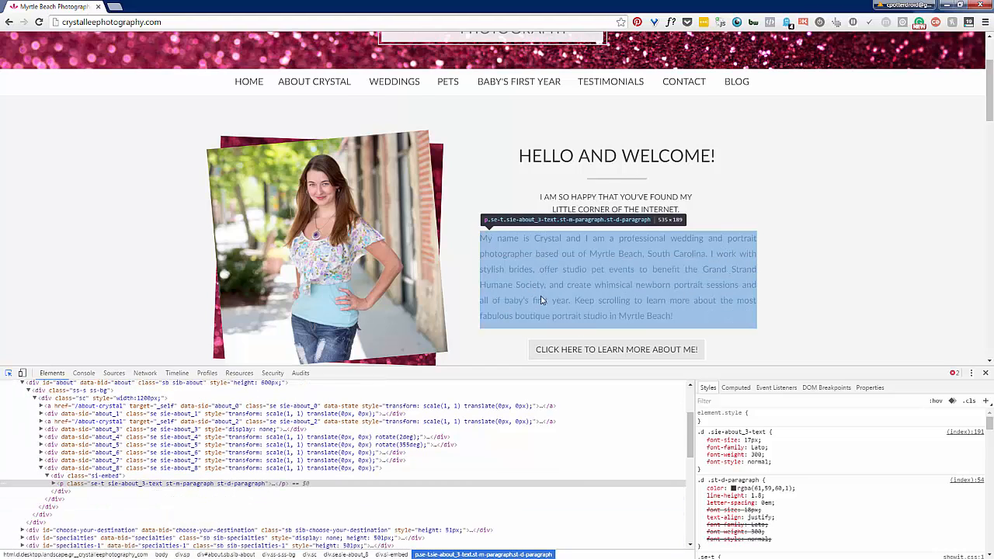
mouse_move(500, 240)
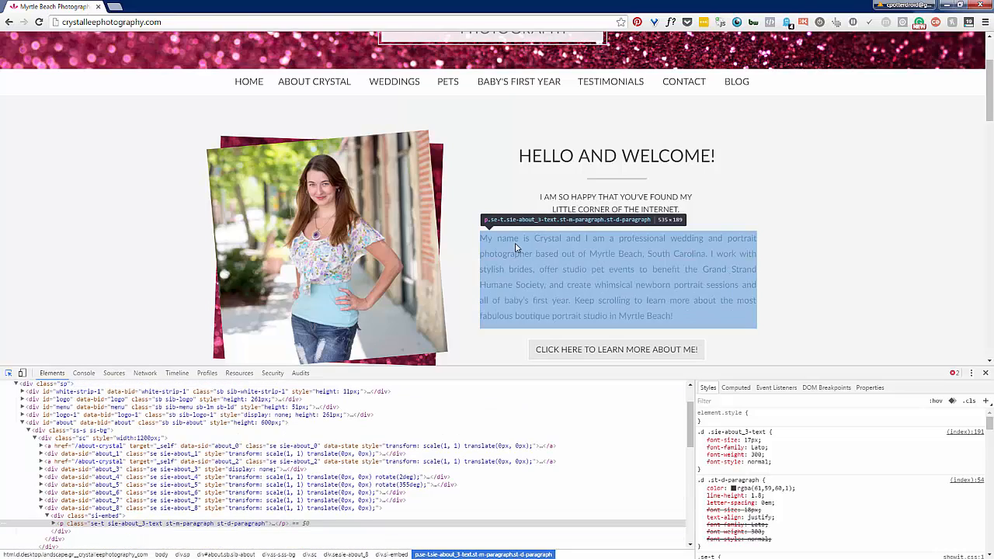
mouse_move(547, 254)
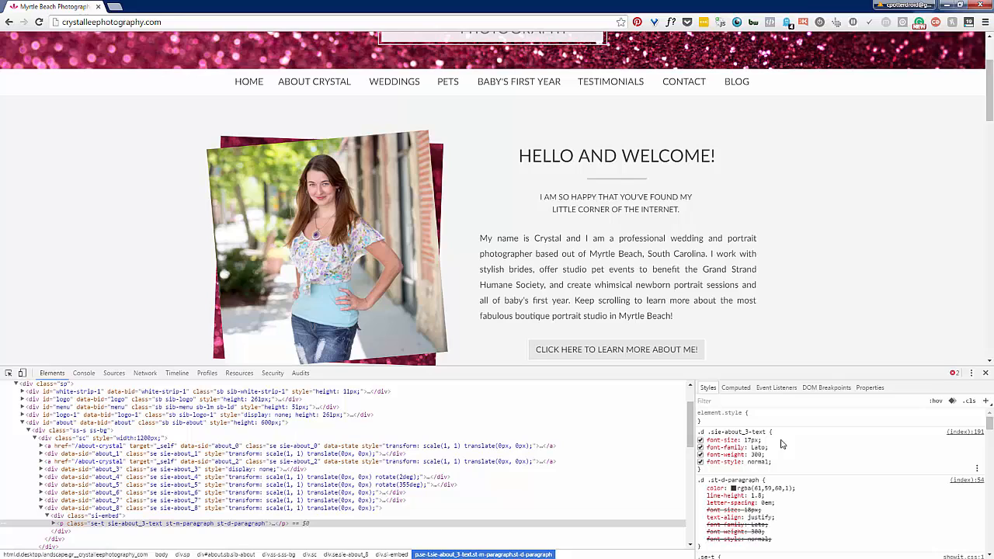
mouse_move(739, 472)
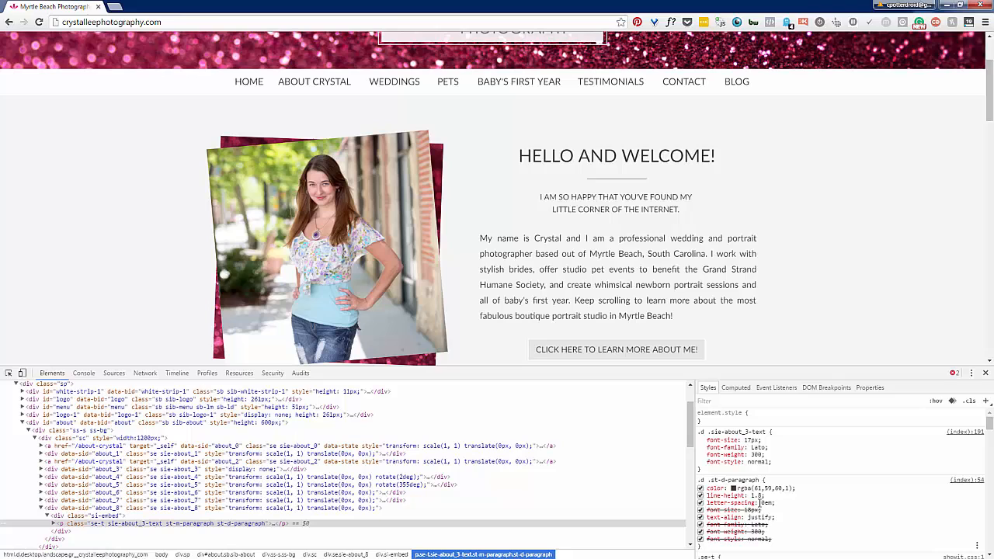
mouse_move(780, 510)
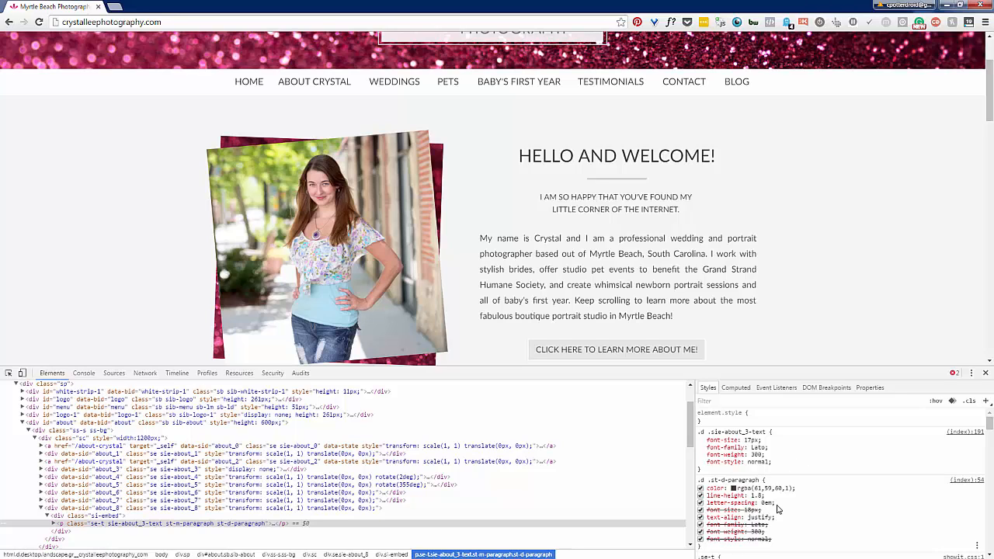
mouse_move(179, 523)
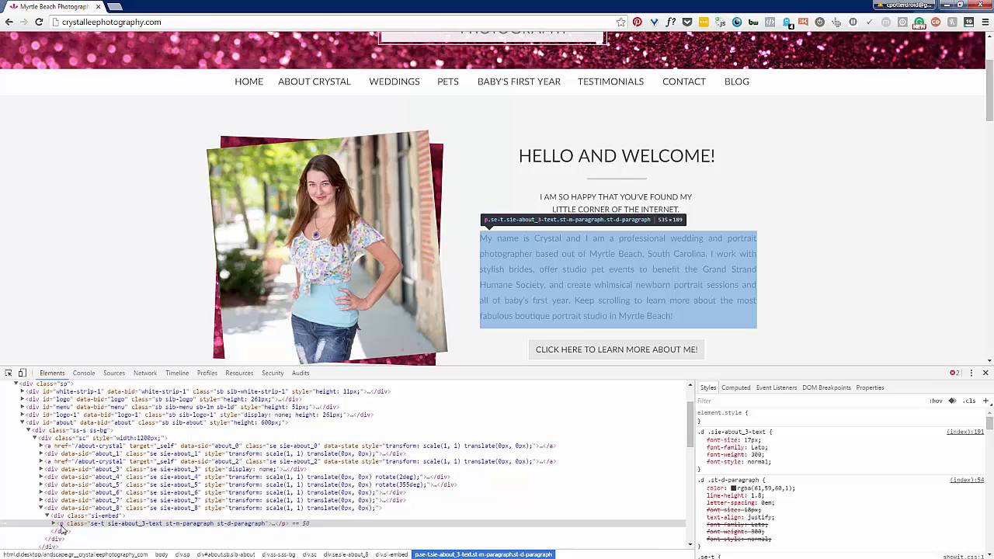
mouse_move(94, 532)
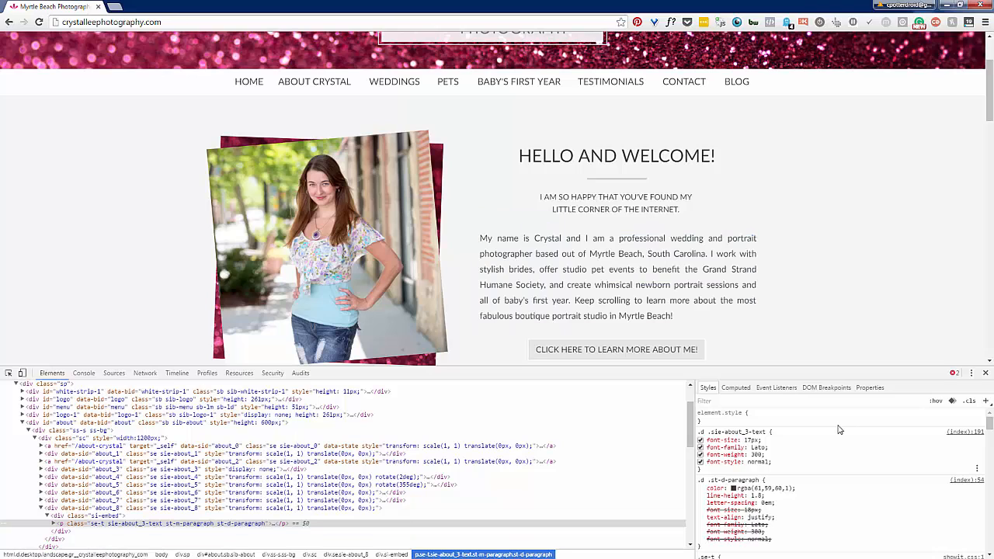
mouse_move(616, 277)
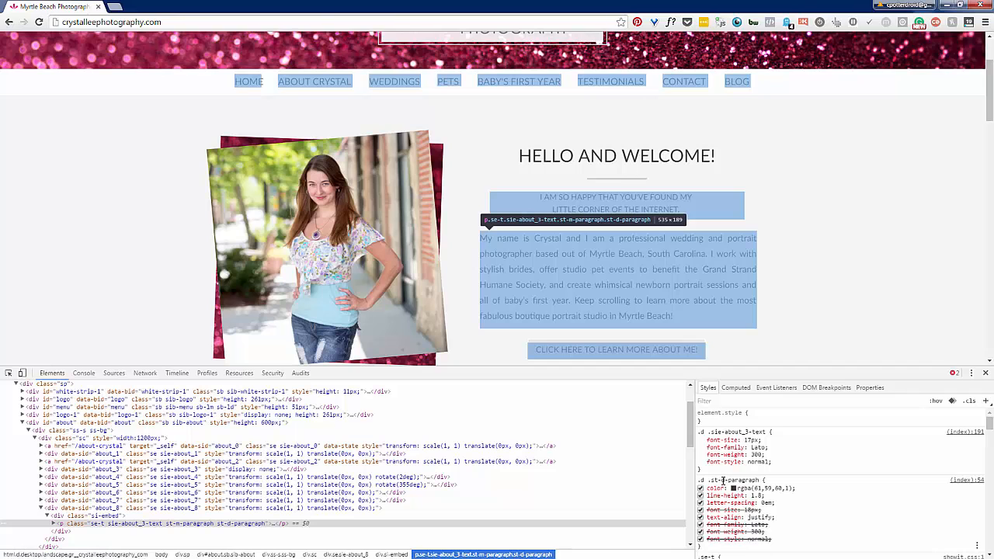
scroll("down", 3)
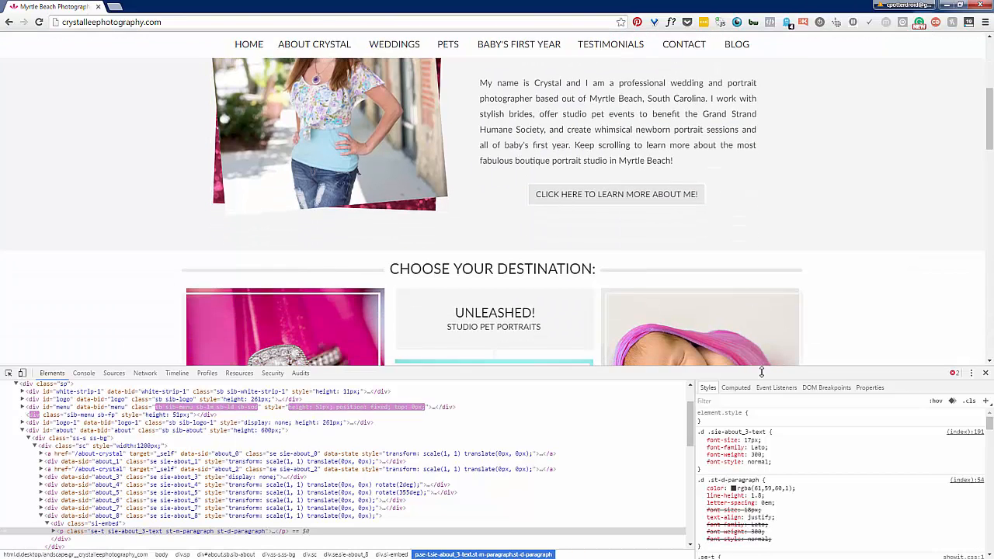
scroll("up", 3)
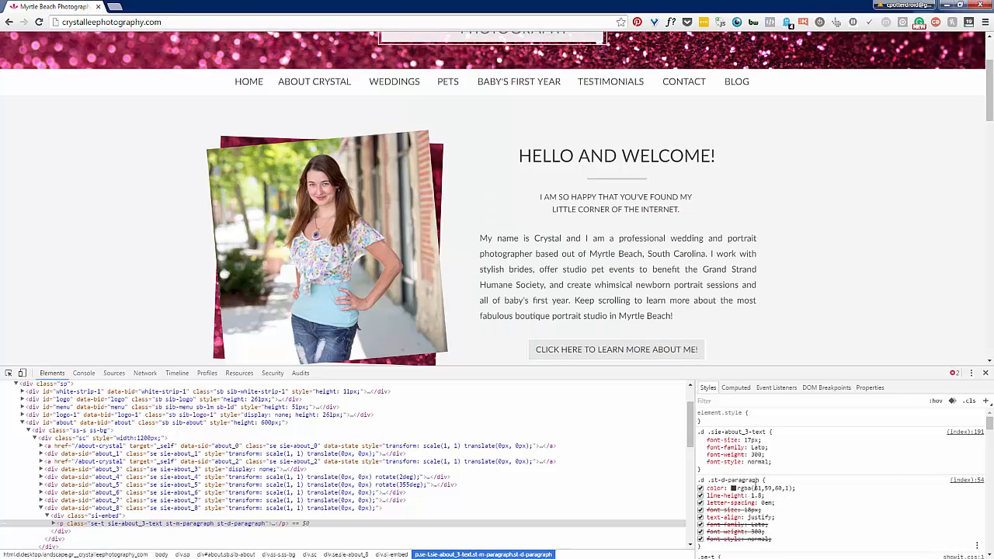
left_click(702, 503)
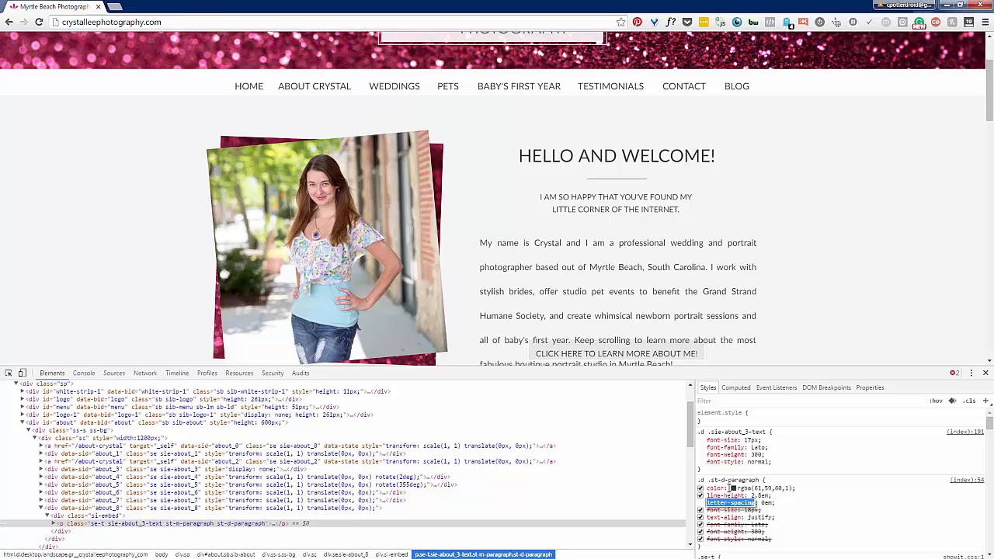
scroll("up", 3)
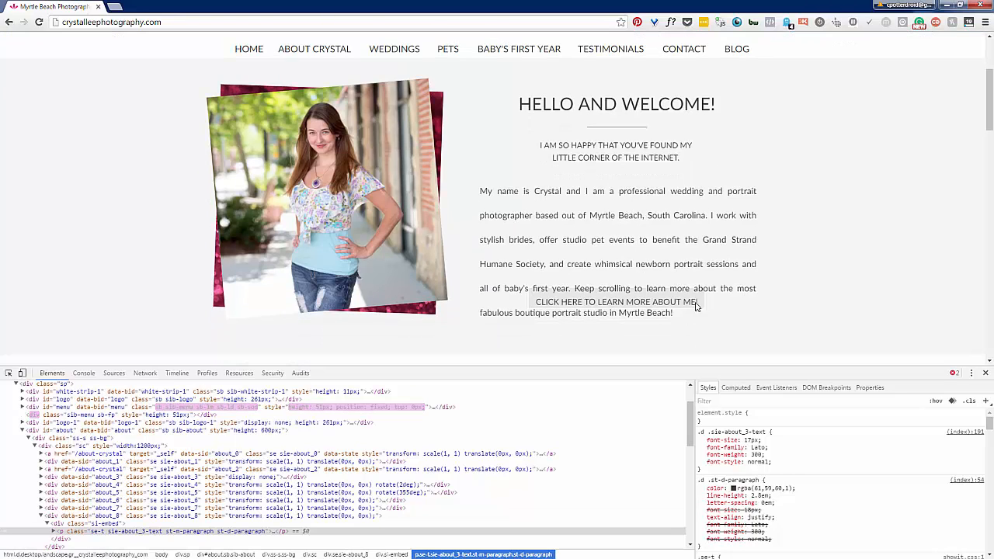
scroll("down", 3)
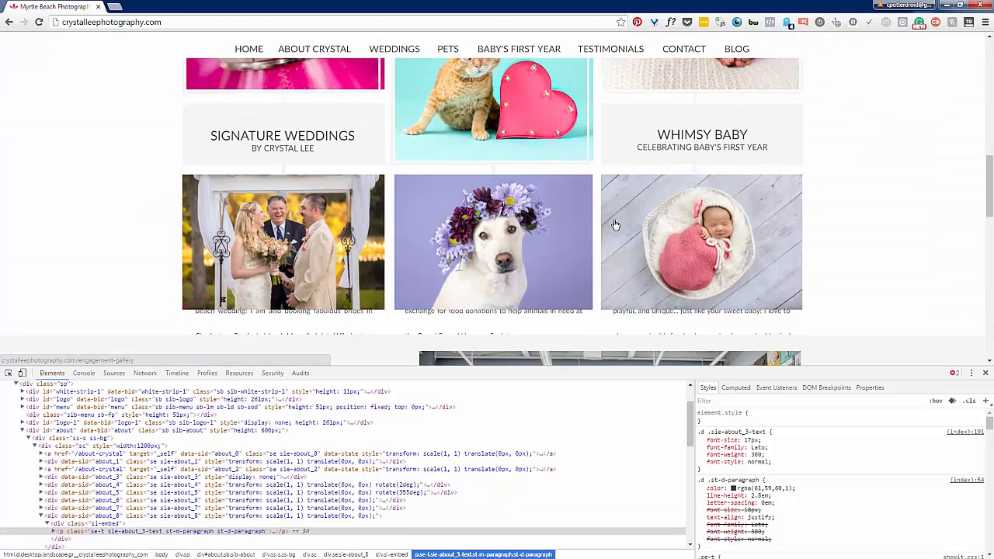
scroll("down", 3)
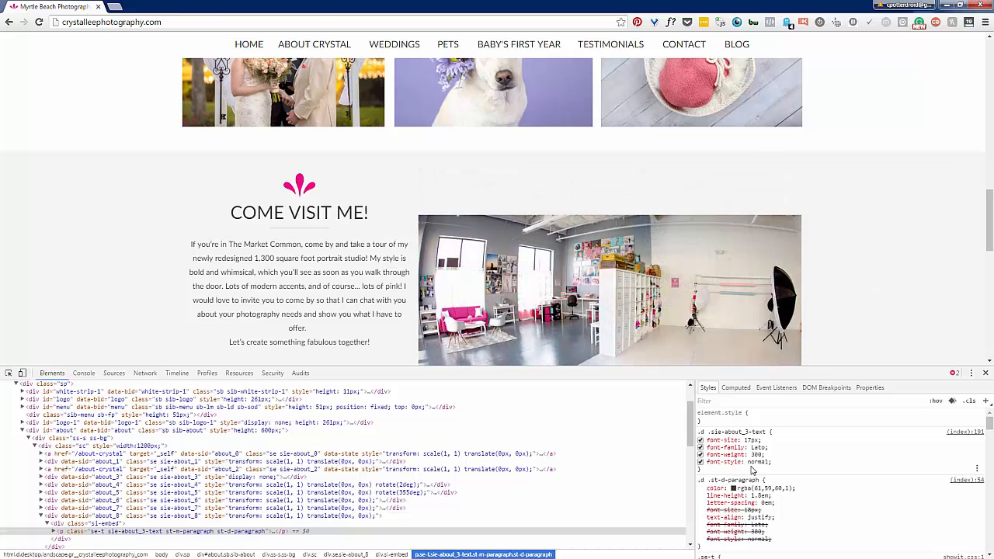
scroll("up", 3)
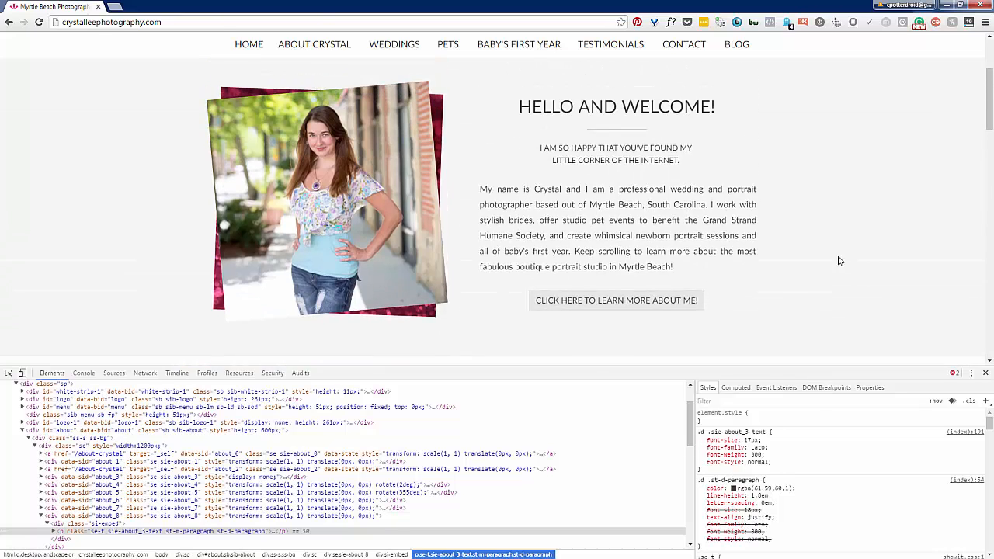
scroll("up", 3)
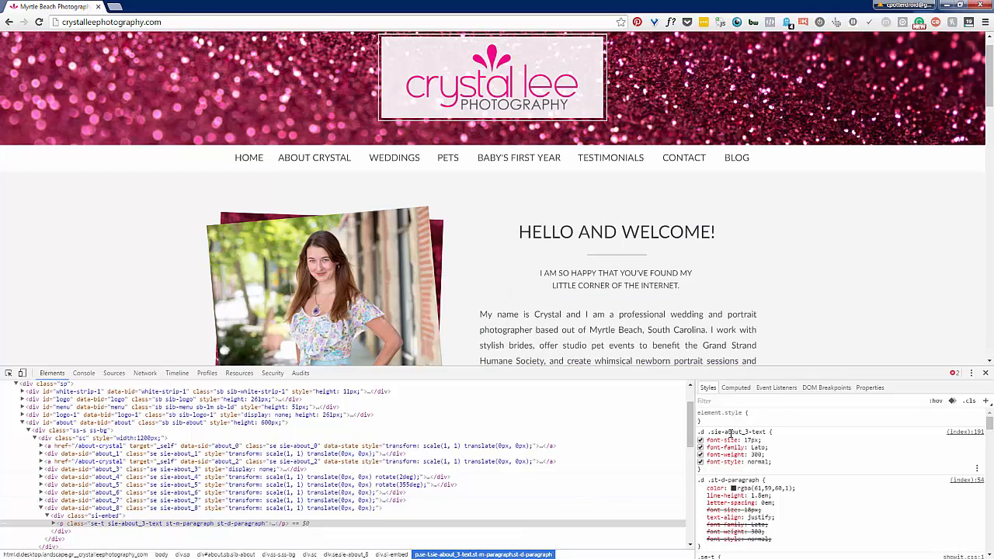
scroll("down", 3)
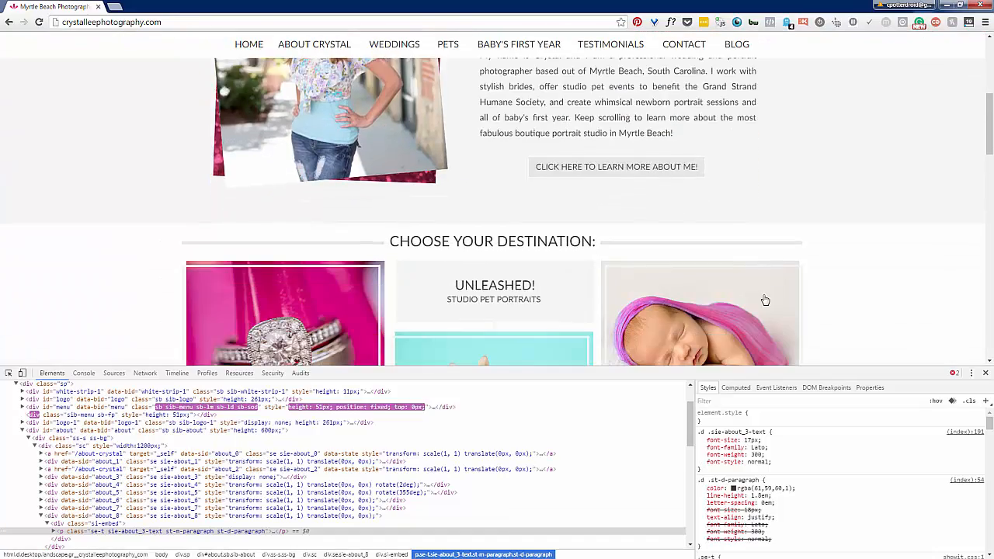
scroll("down", 3)
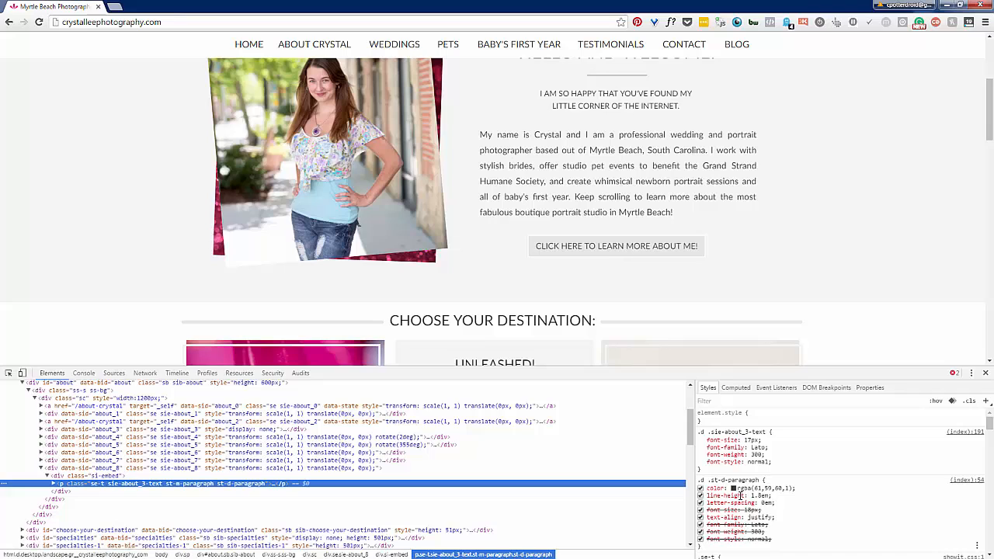
mouse_move(615, 171)
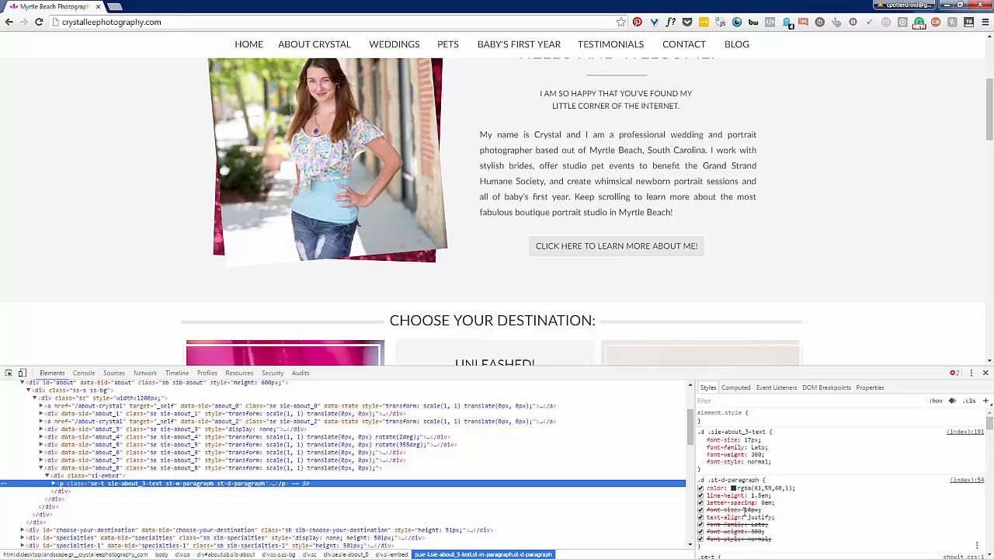
mouse_move(739, 438)
type("line-height")
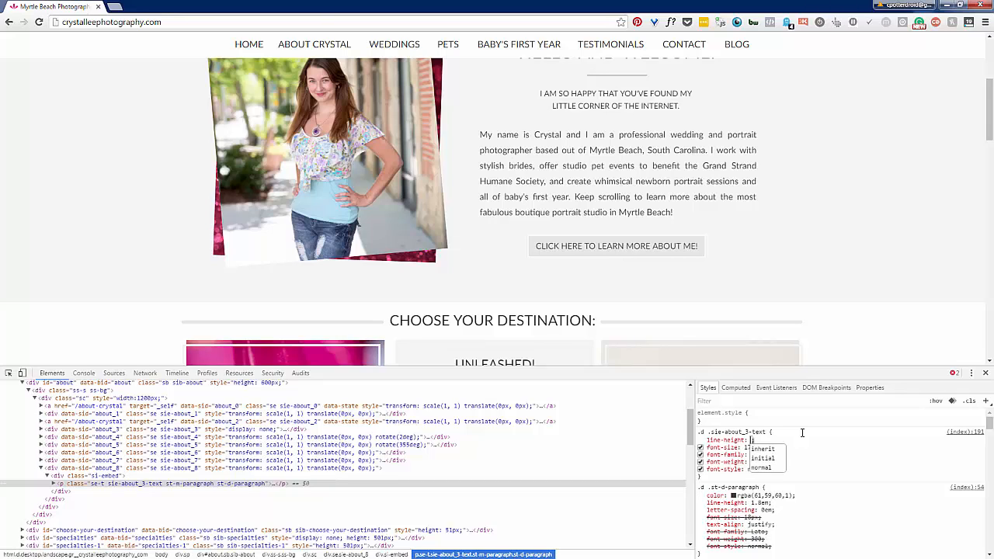
- Give the .ss-site-about_3-text rule a line-height of 2.7em and check the About paragraph spacing on the page
type("2.7")
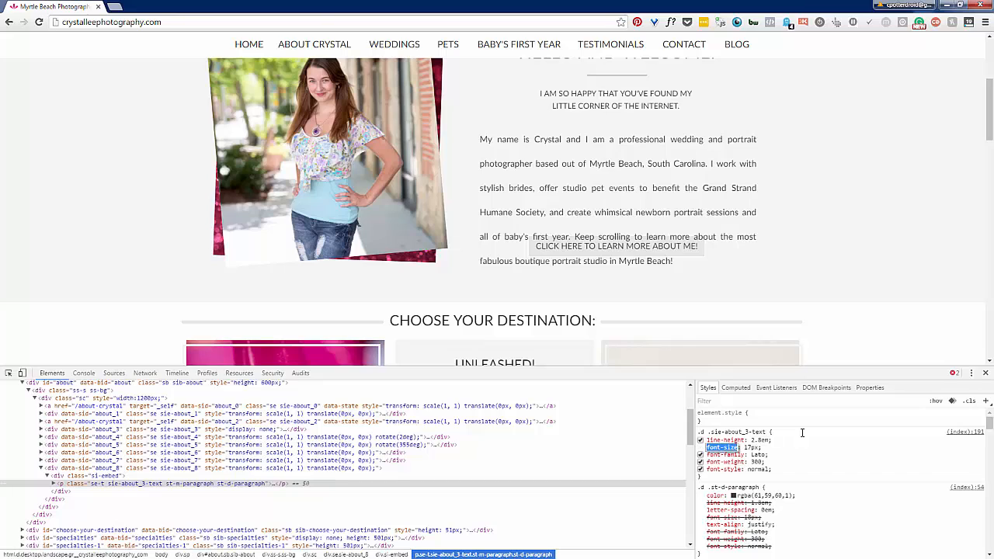
scroll("down", 3)
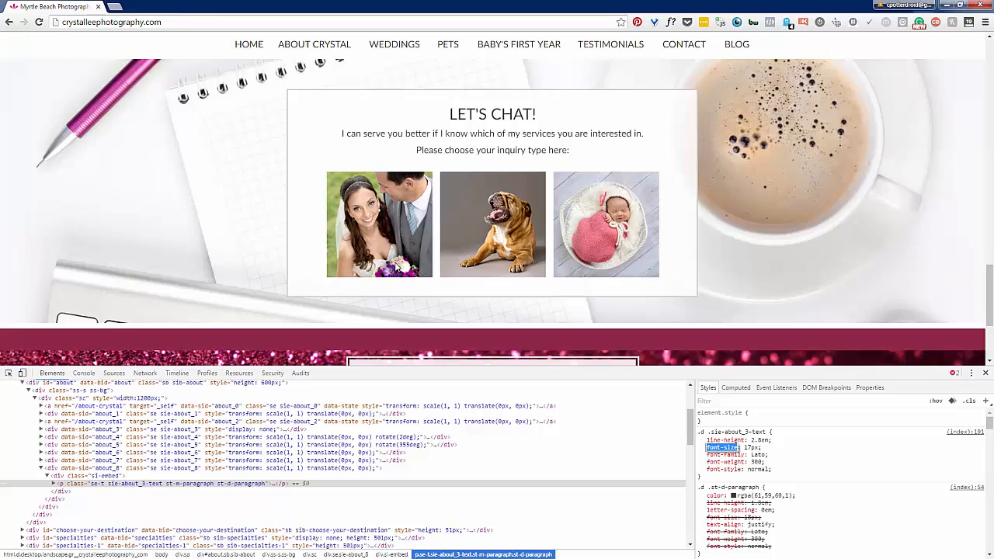
scroll("up", 3)
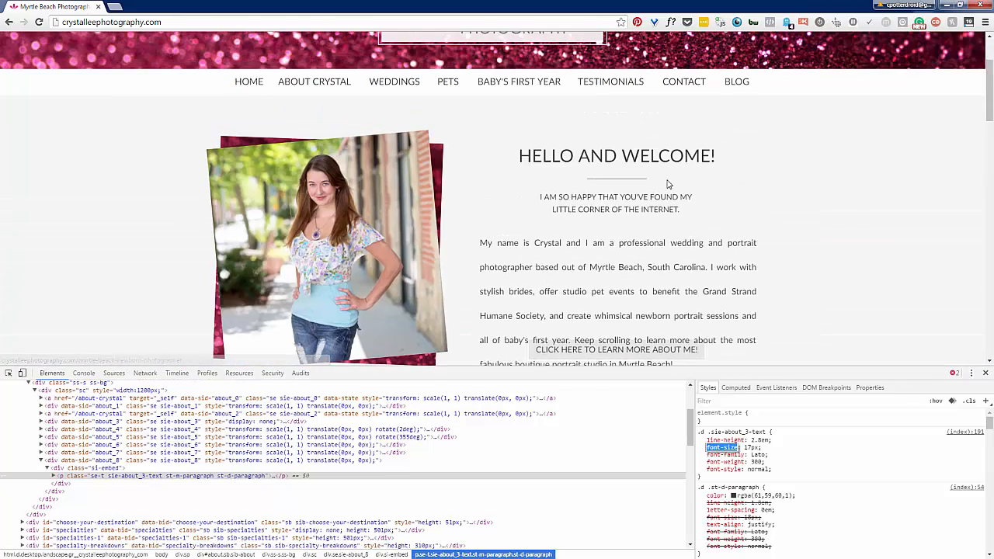
mouse_move(704, 264)
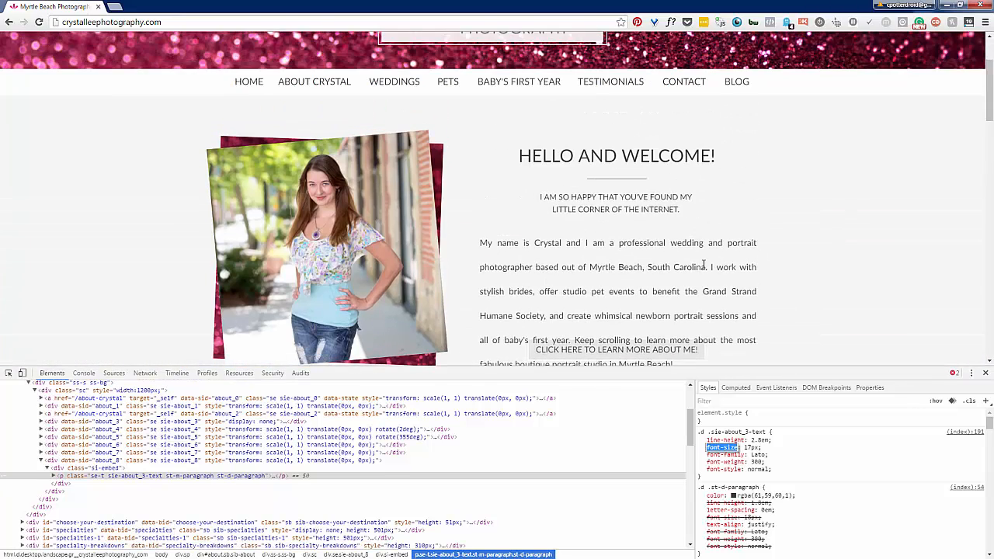
mouse_move(785, 270)
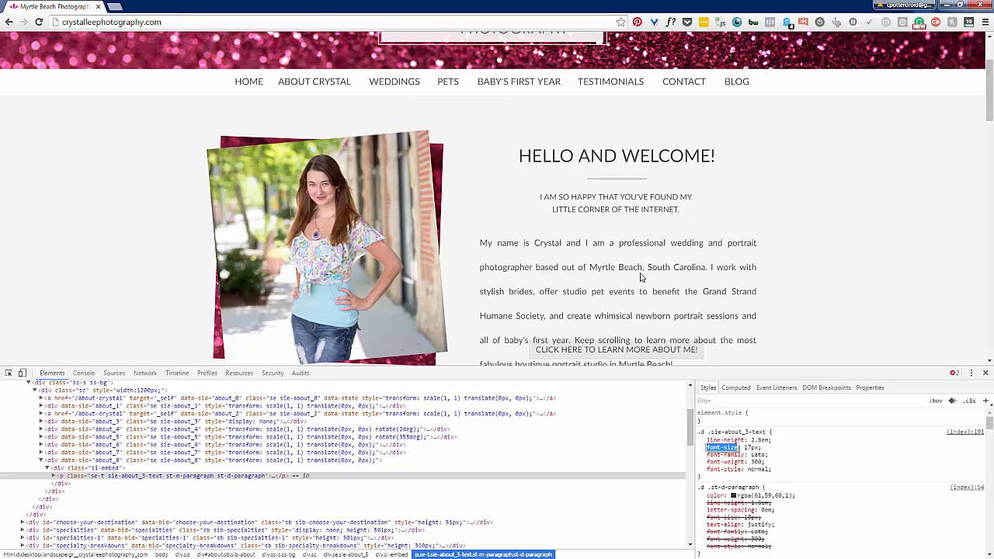
scroll("down", 3)
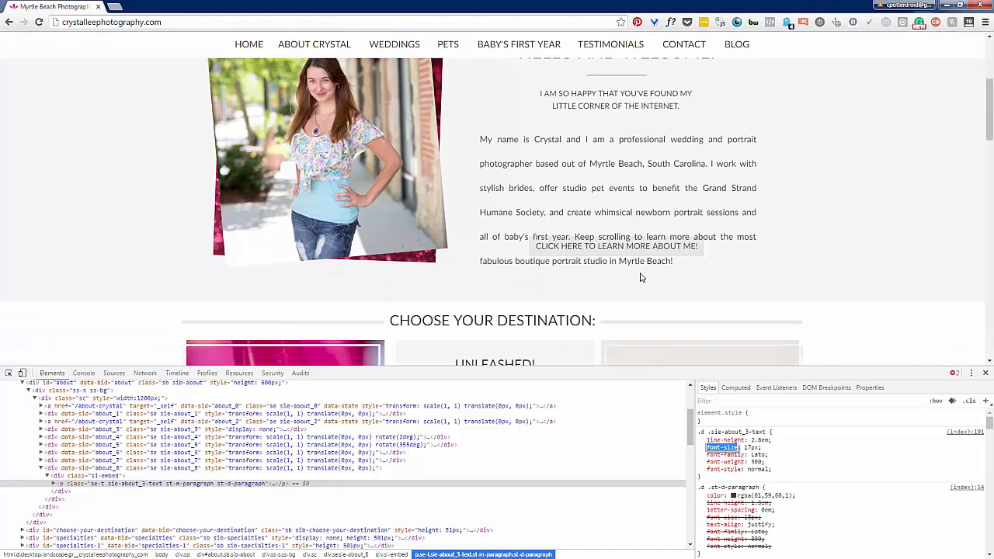
scroll("up", 3)
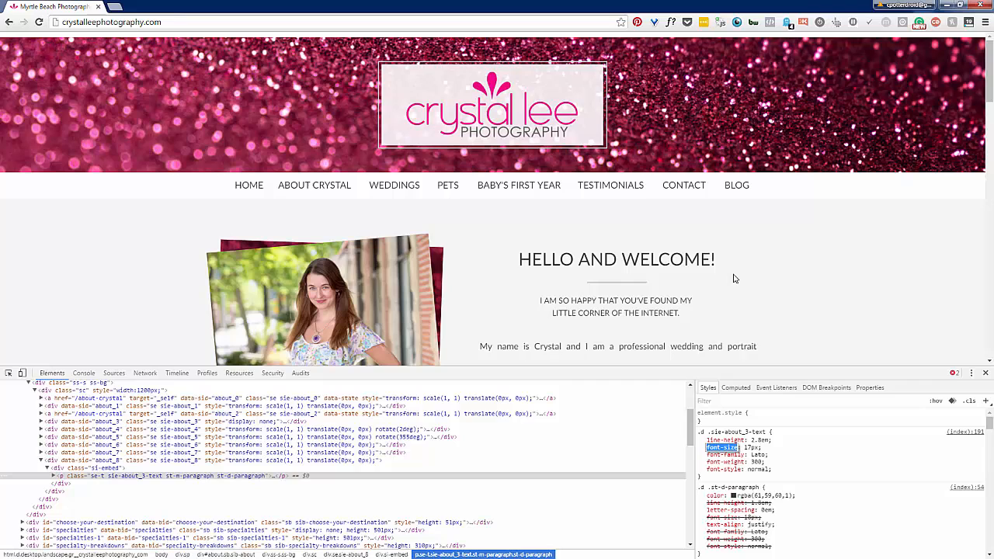
mouse_move(659, 124)
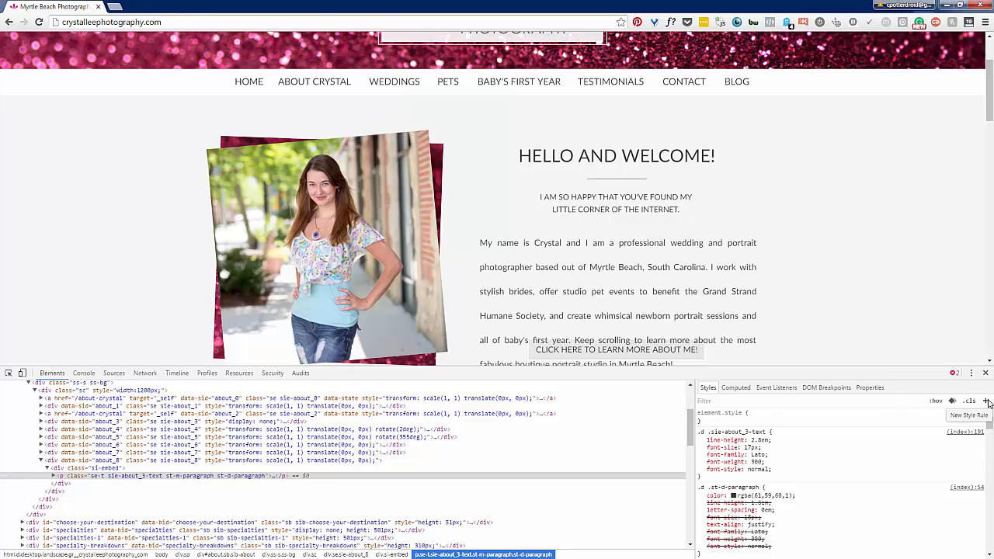
- Create a new empty style rule for the selected About paragraph's combined classes
left_click(987, 401)
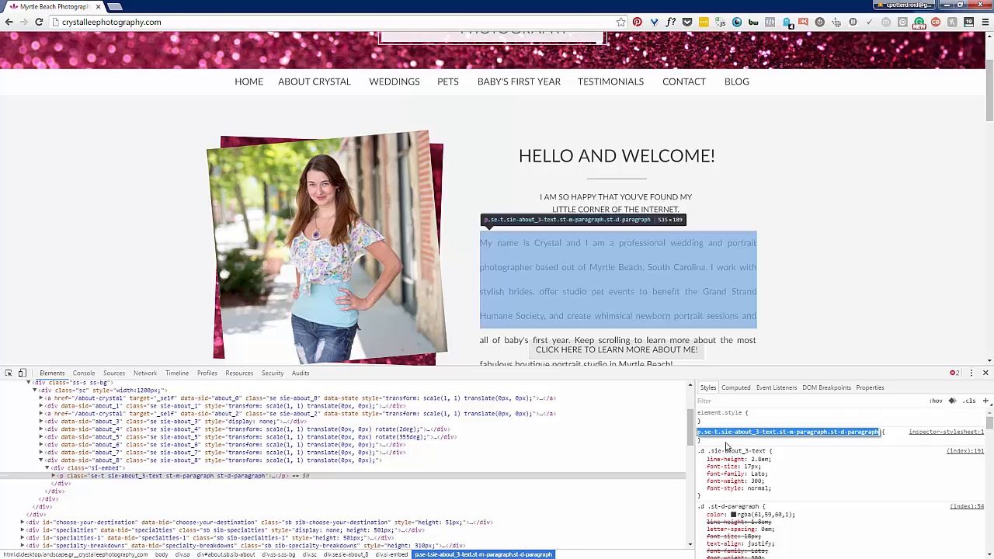
mouse_move(717, 443)
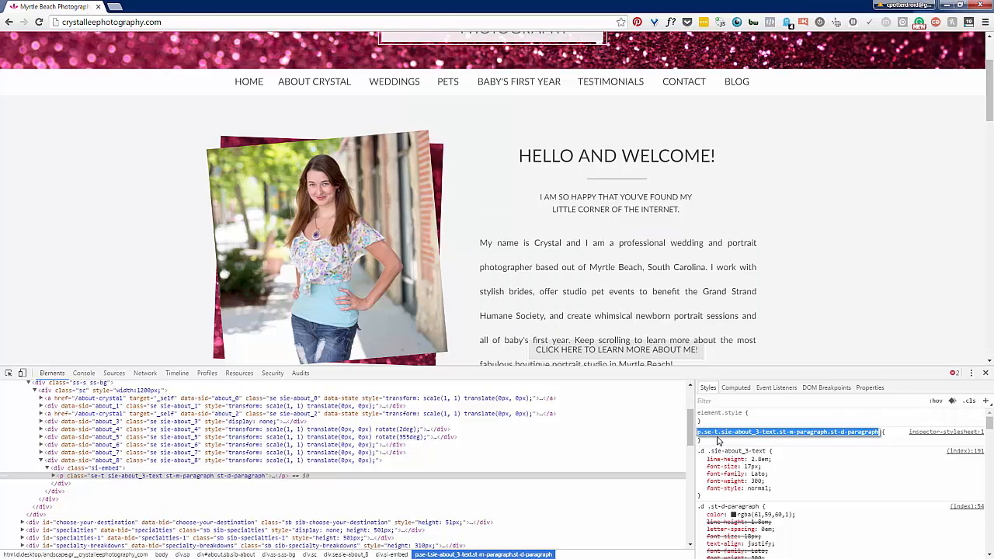
mouse_move(651, 458)
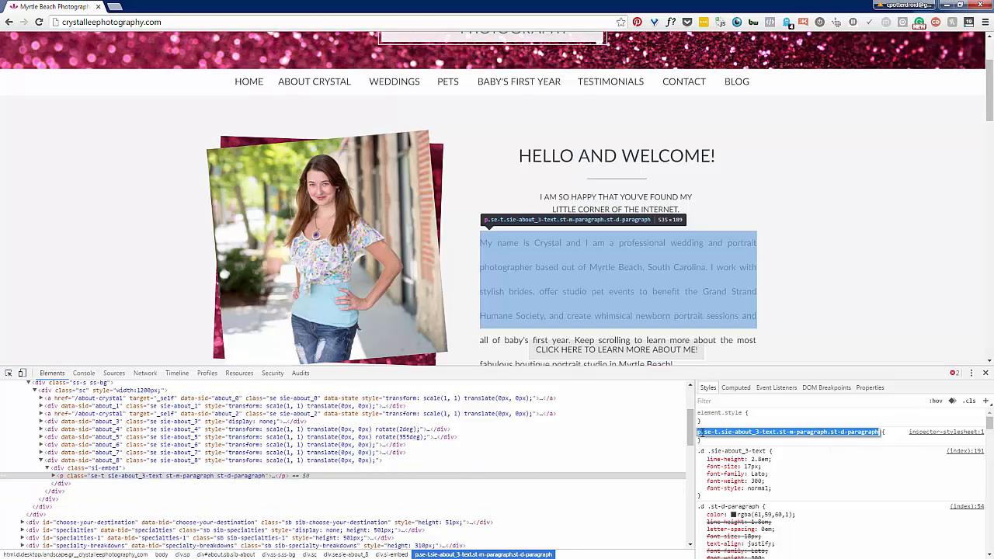
mouse_move(884, 439)
type("line-height:")
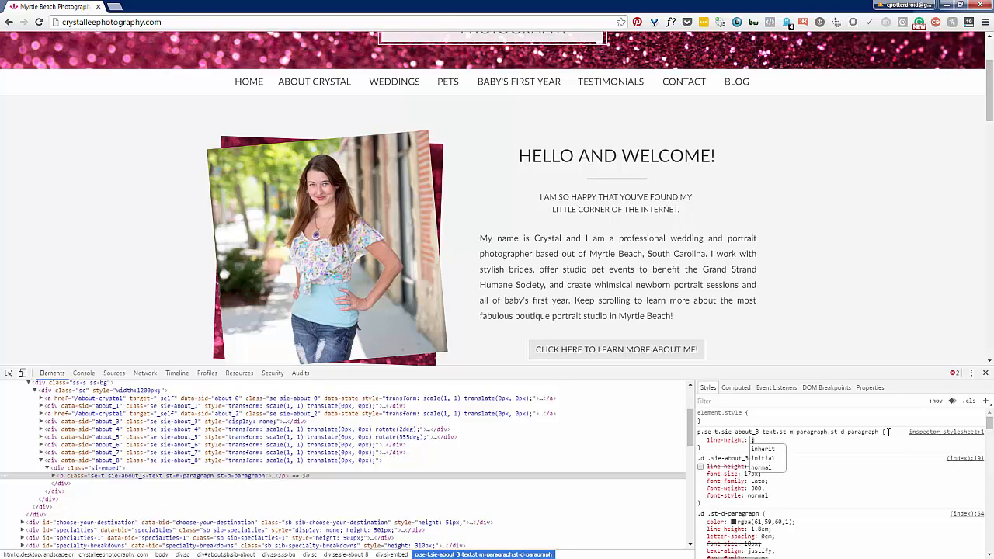
- Set line-height: 2.8em in the new About-paragraph rule
type("2.8")
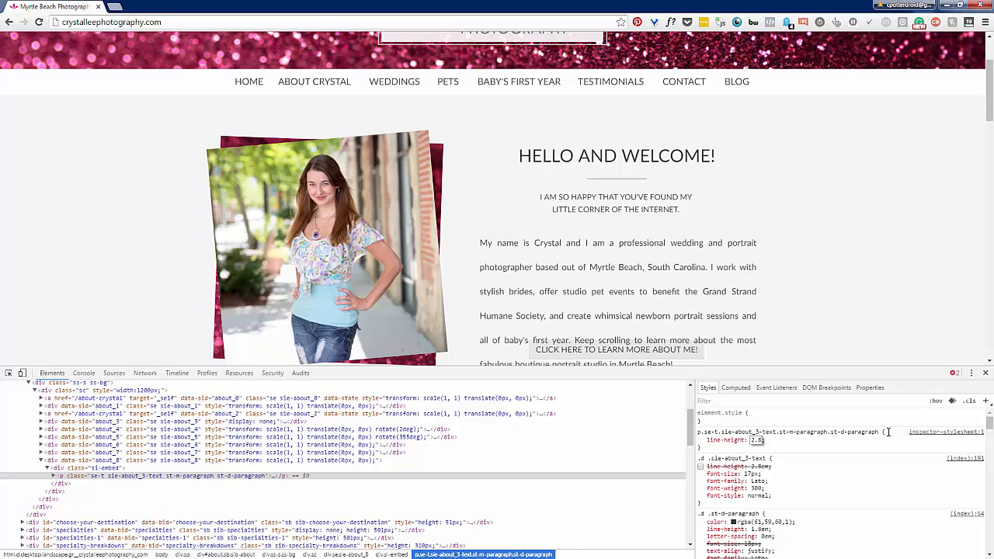
type("em")
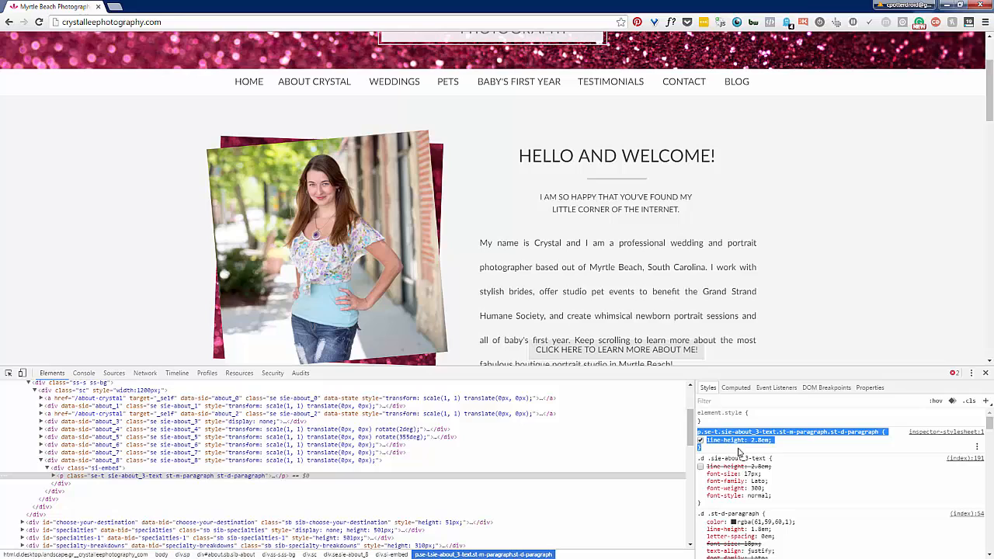
mouse_move(734, 453)
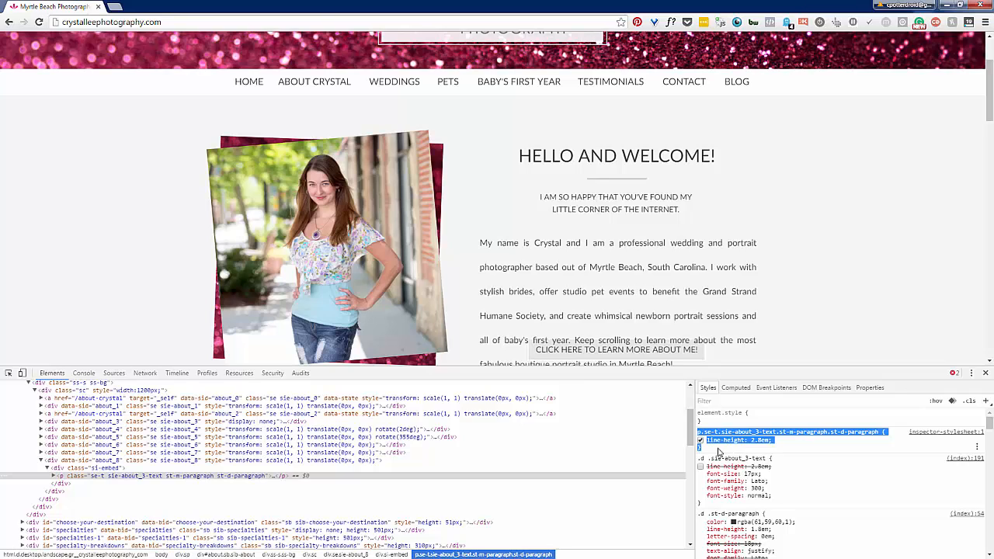
mouse_move(729, 447)
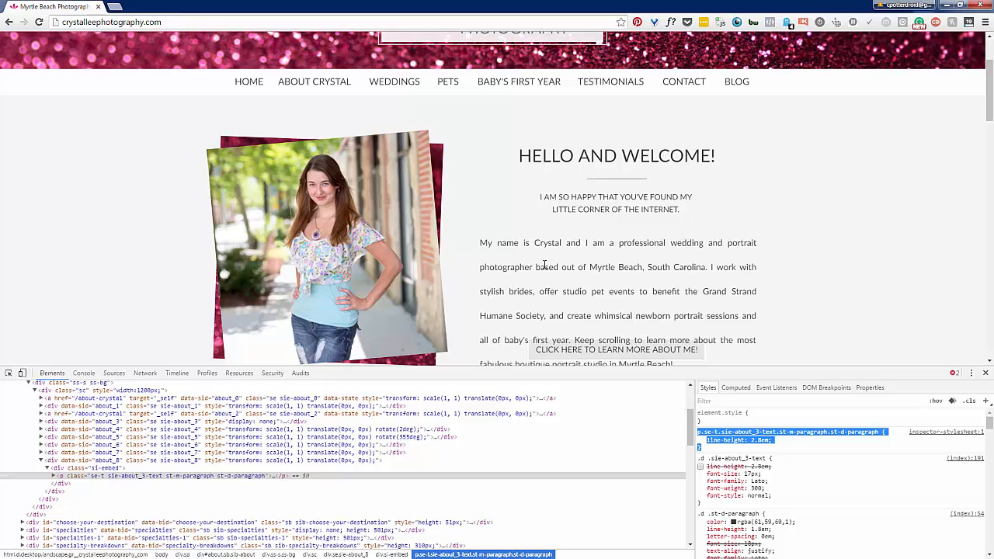
mouse_move(557, 277)
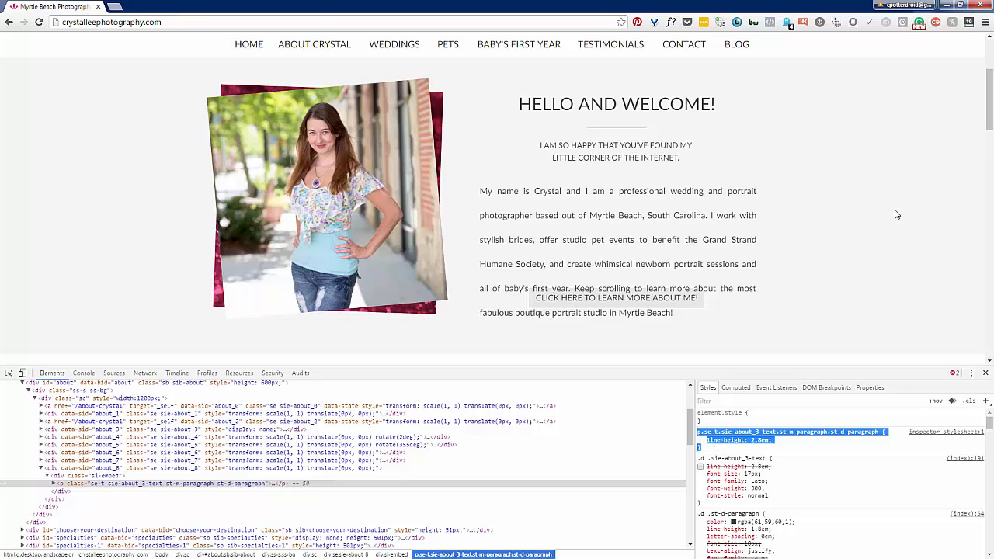
mouse_move(671, 277)
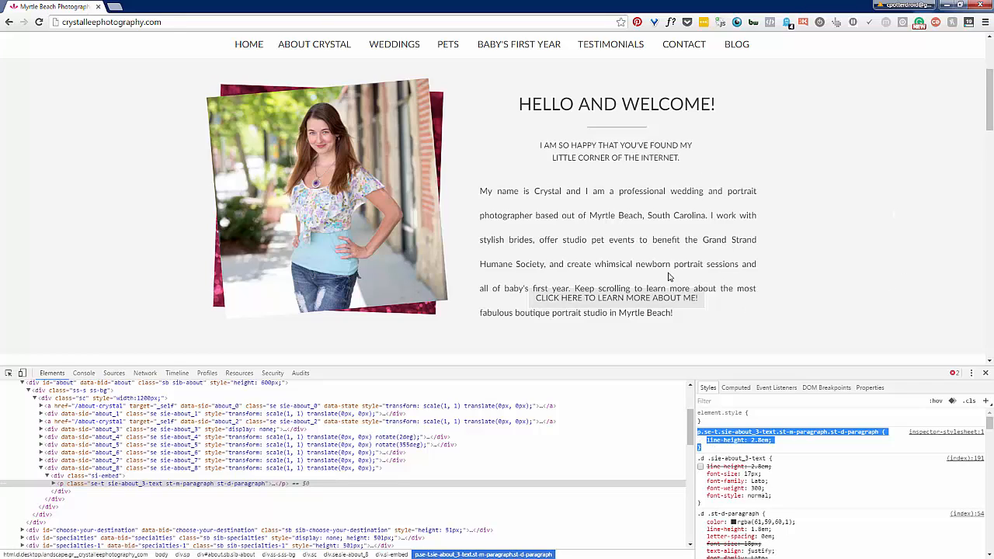
mouse_move(479, 324)
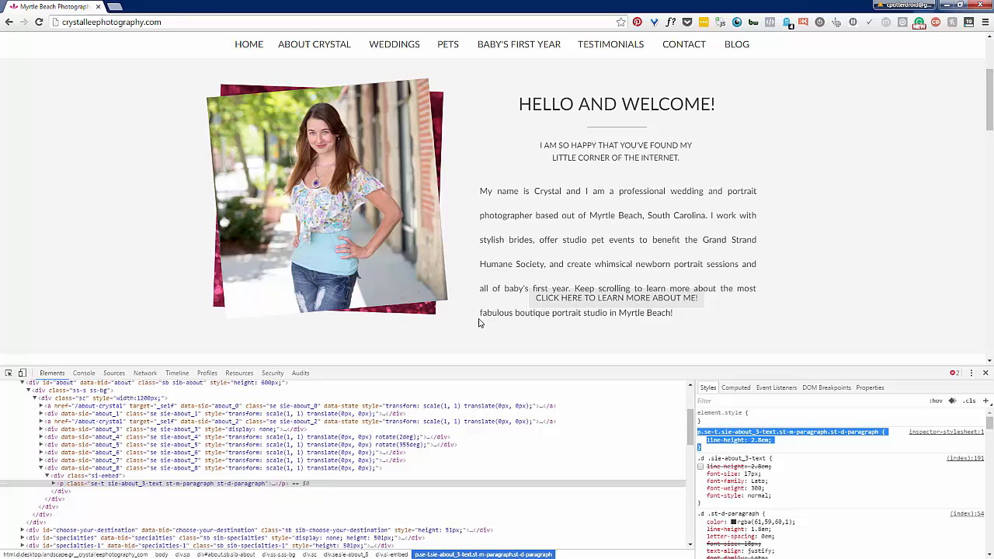
mouse_move(503, 225)
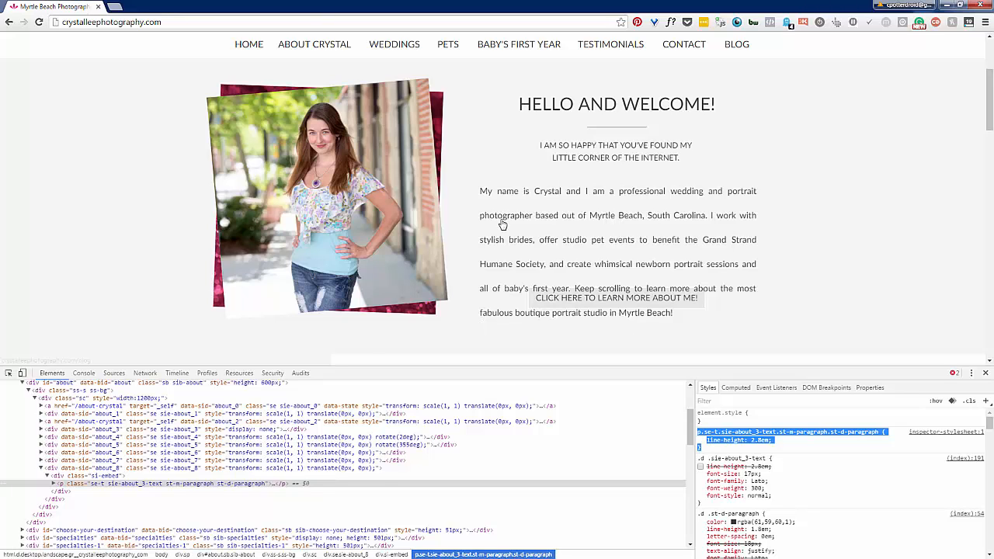